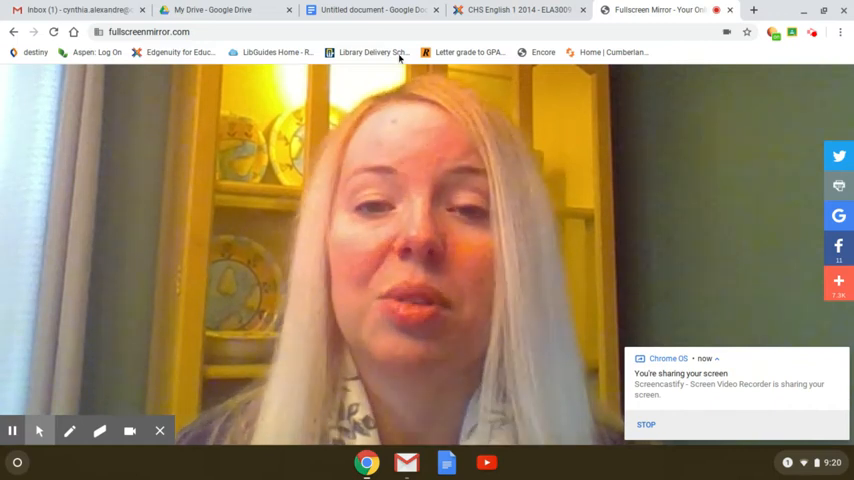
Step: Switch from the Fullscreen Mirror page to the CHS English 1 course tab
{"action": "left_click", "coordinate": [370, 10]}
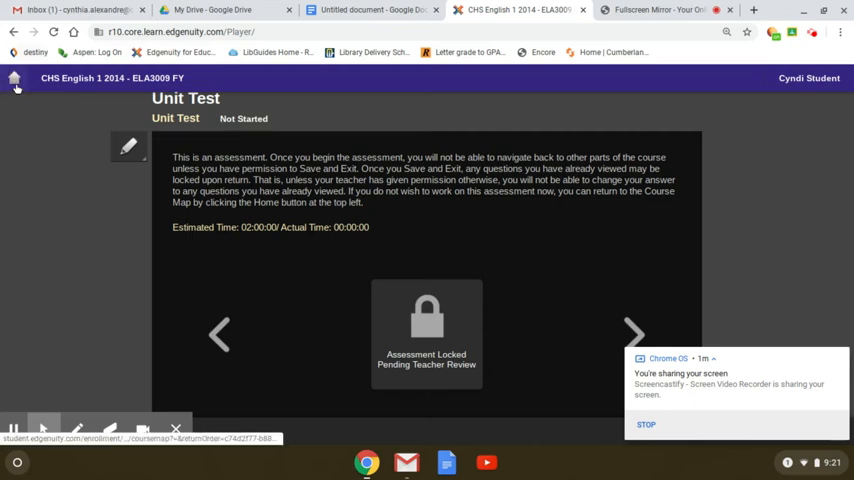
Step: Leave the locked Unit Test page and return to the Course Map
{"action": "left_click", "coordinate": [15, 82]}
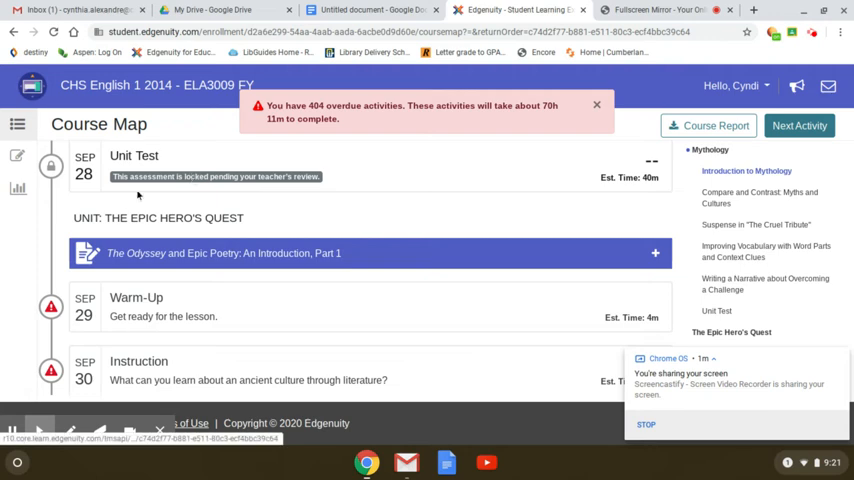
{"action": "mouse_move", "coordinate": [290, 300]}
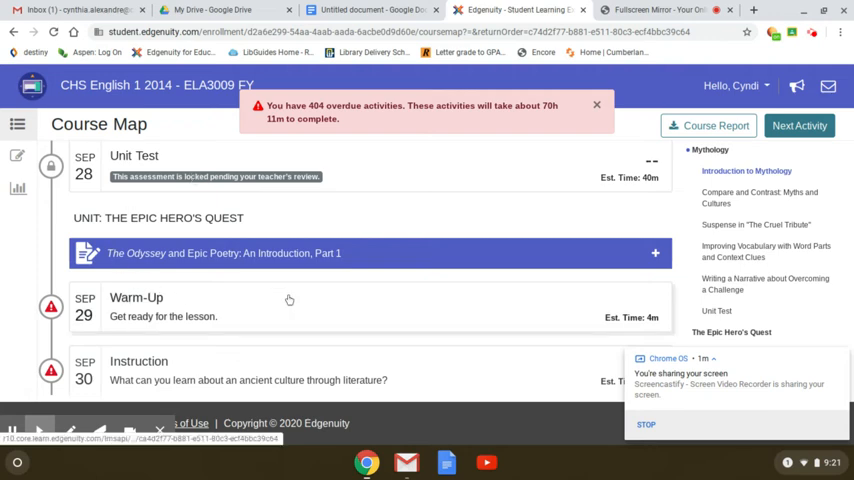
Step: Open The Epic Hero's Quest Warm-Up lesson from the Course Map
{"action": "left_click", "coordinate": [370, 253]}
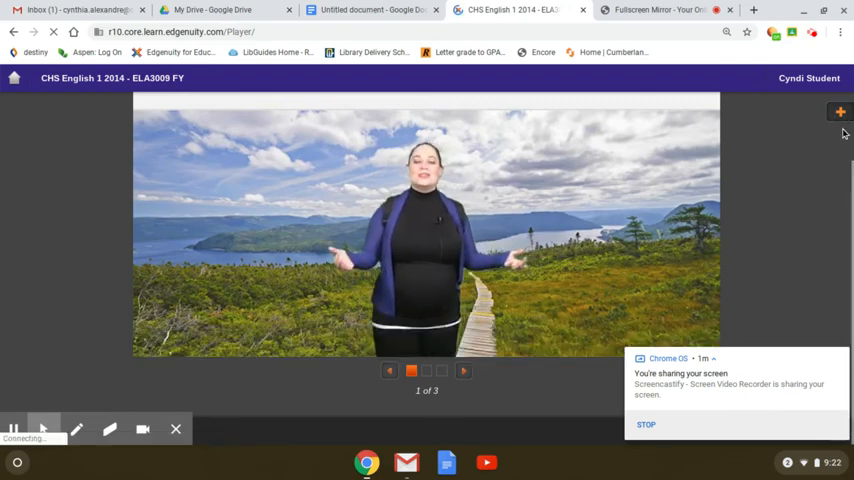
Step: Open the eNotes panel beside the Warm-Up video on The Odyssey and Epic Poetry
{"action": "left_click", "coordinate": [839, 111]}
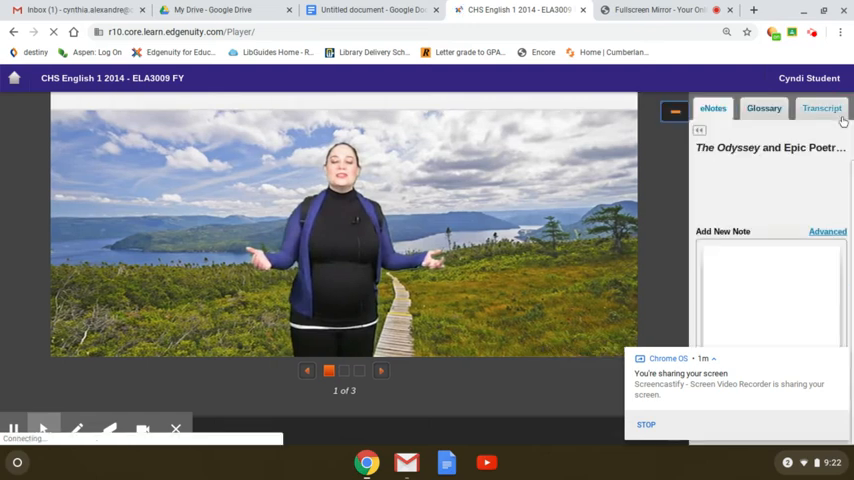